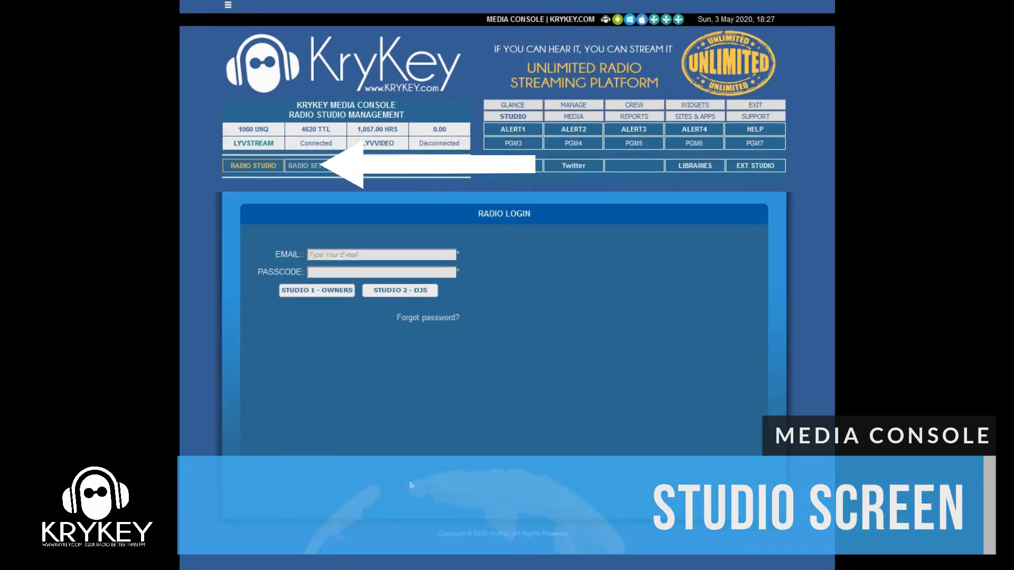
{"action": "mouse_move", "coordinate": [391, 377]}
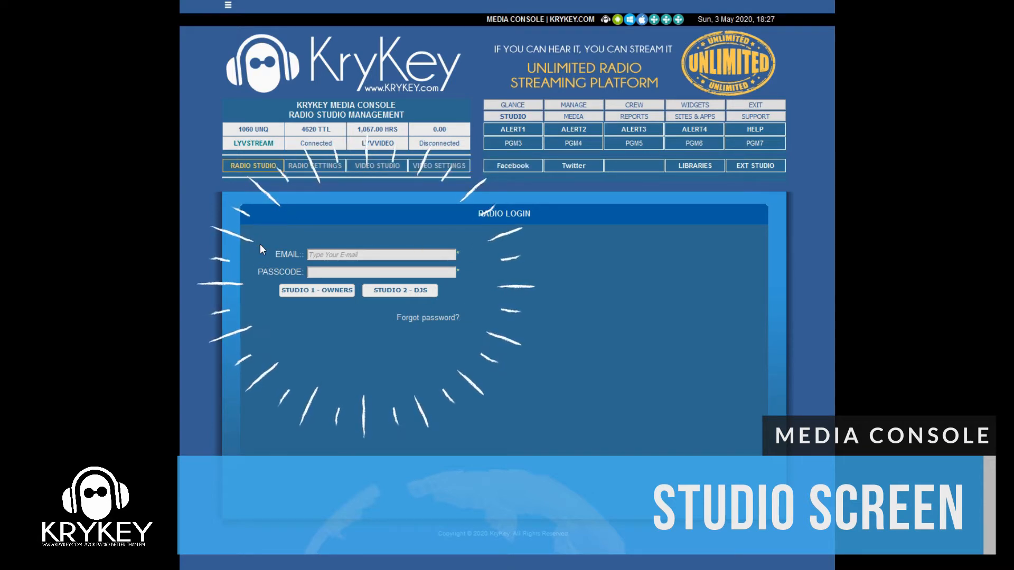
{"action": "mouse_move", "coordinate": [583, 304]}
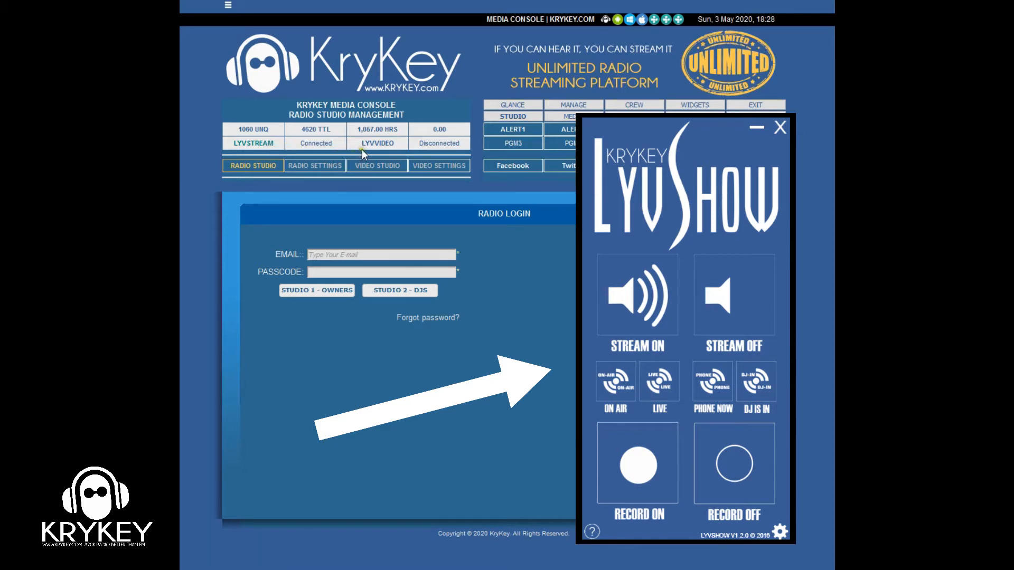
- Close the LyvShow panel and review the PGM1 button choices in station management
{"action": "left_click", "coordinate": [780, 127]}
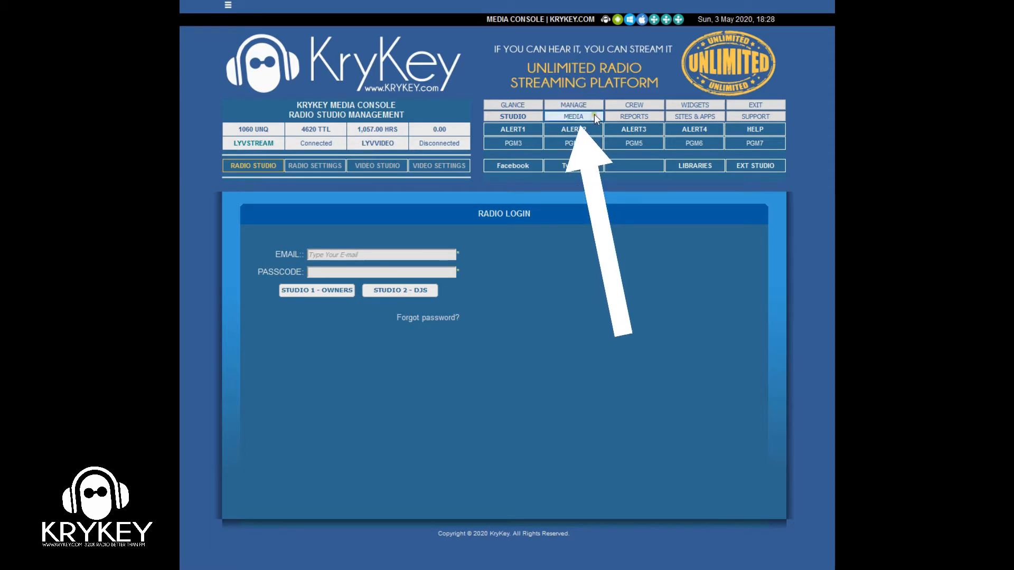
{"action": "left_click", "coordinate": [573, 105]}
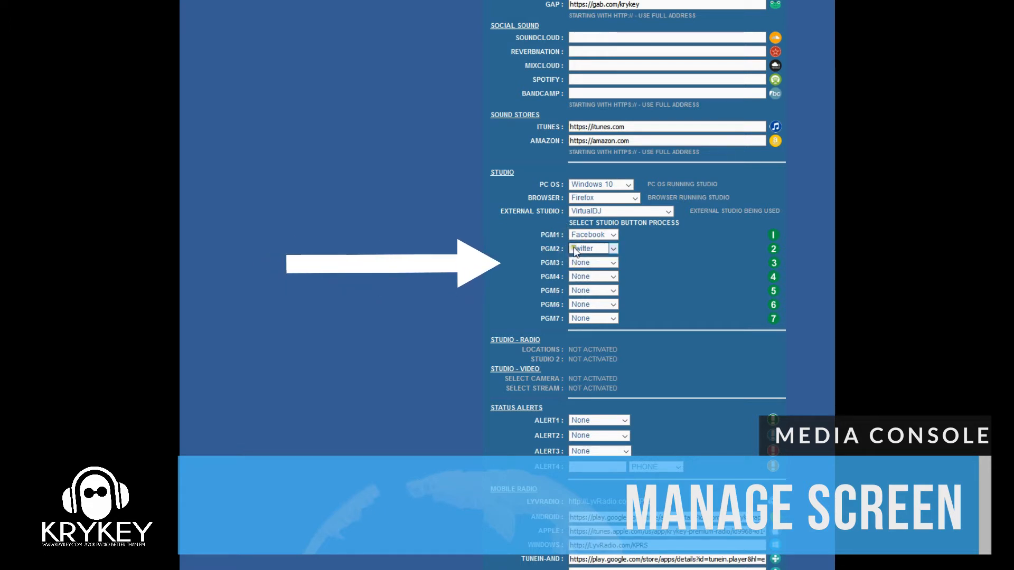
{"action": "left_click", "coordinate": [591, 233]}
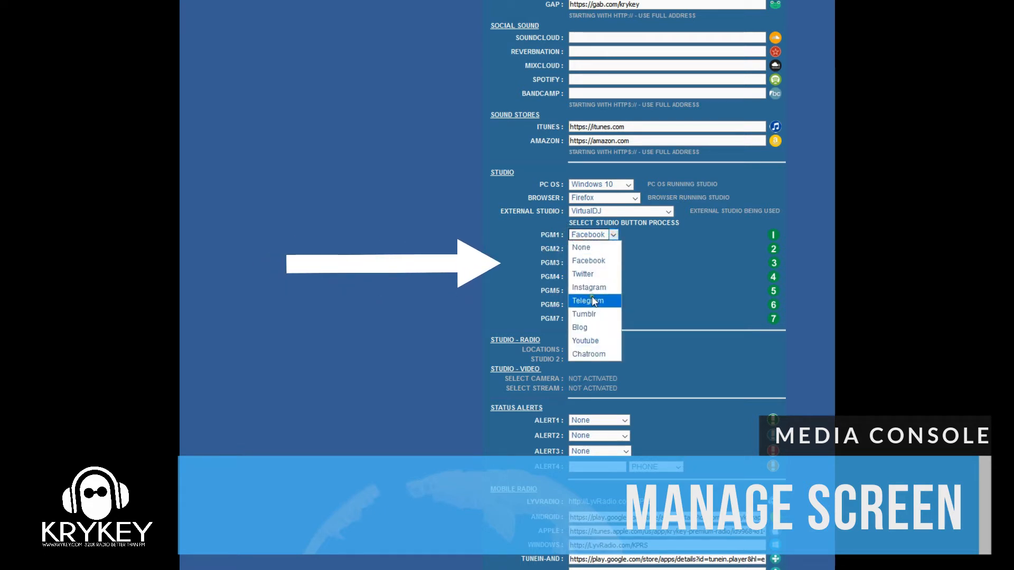
{"action": "mouse_move", "coordinate": [580, 328]}
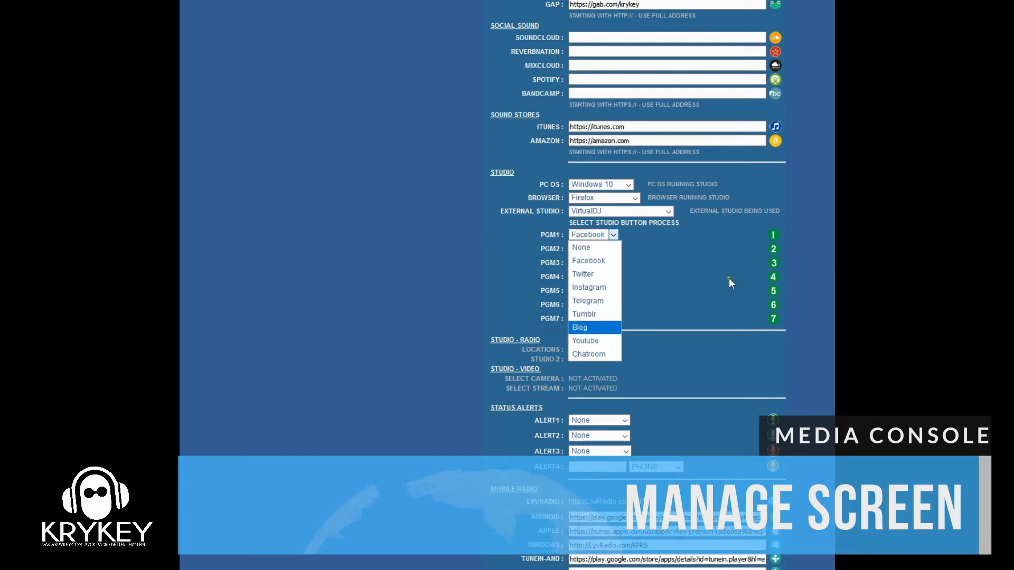
{"action": "scroll", "scroll_direction": "up", "scroll_amount": 3}
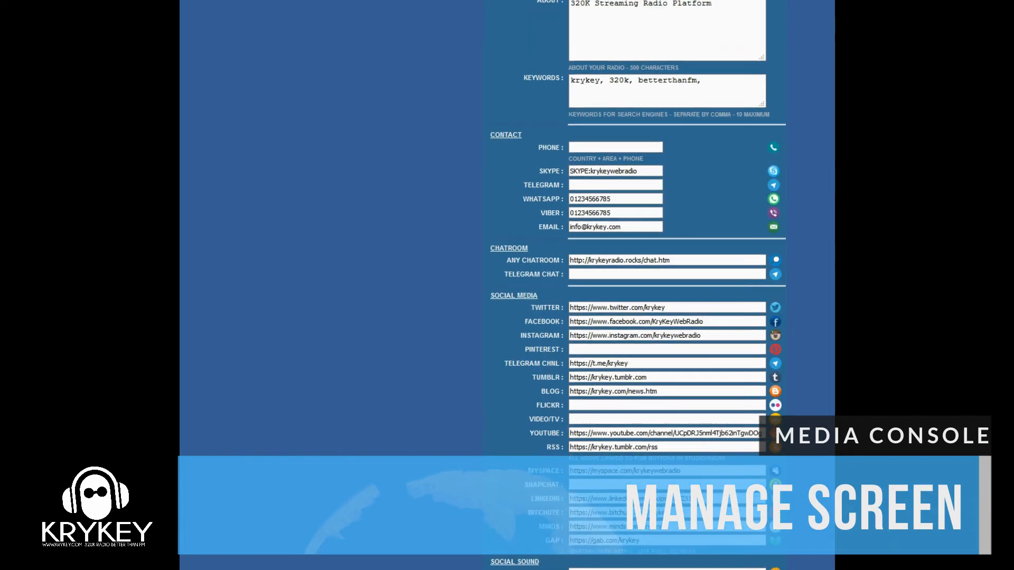
{"action": "scroll", "scroll_direction": "down", "scroll_amount": 3}
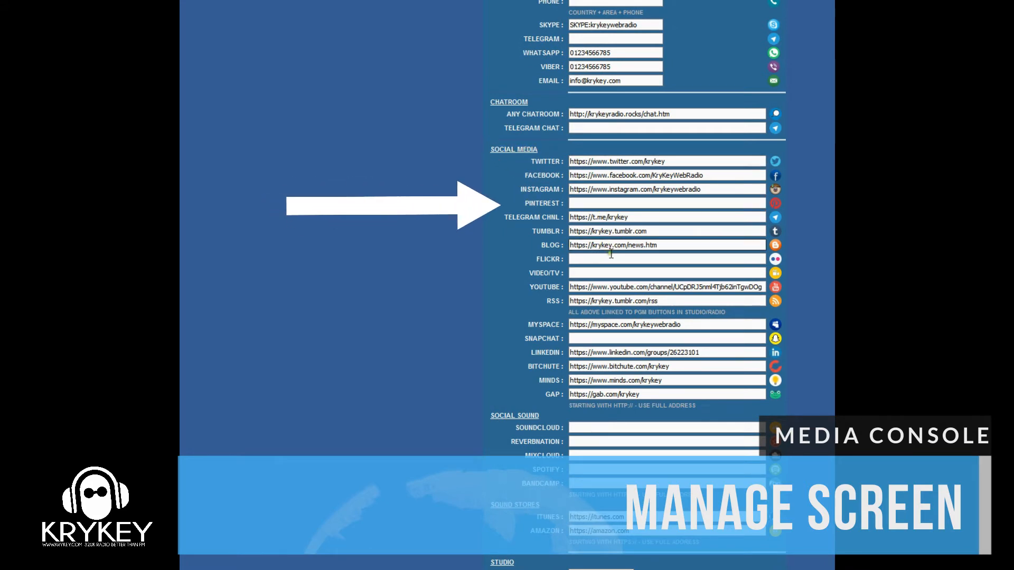
{"action": "left_click", "coordinate": [611, 208]}
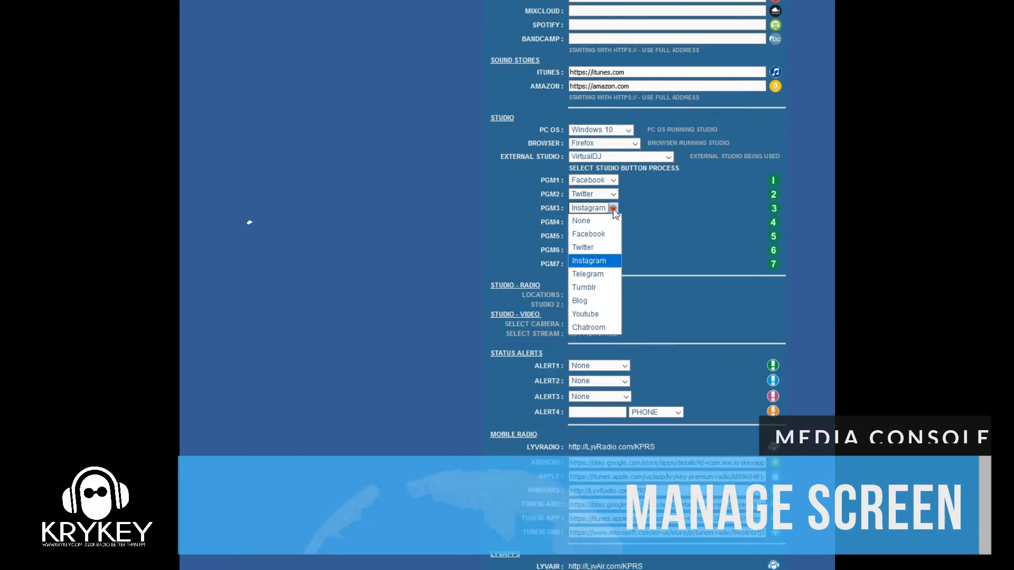
- Switch the PGM2 button from Twitter to Telegram and save the settings
{"action": "left_click", "coordinate": [591, 193]}
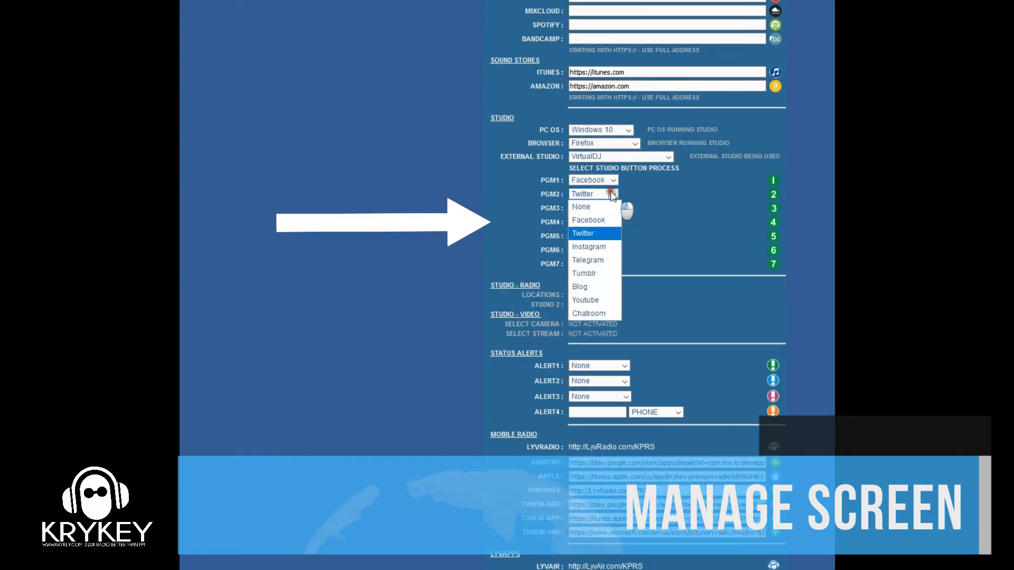
{"action": "mouse_move", "coordinate": [587, 259]}
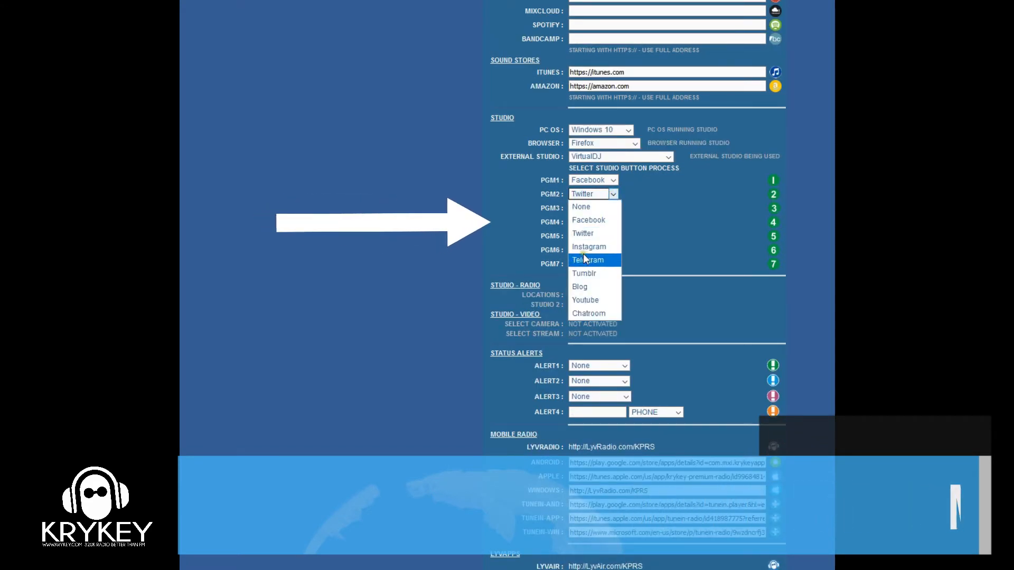
{"action": "left_click", "coordinate": [589, 259]}
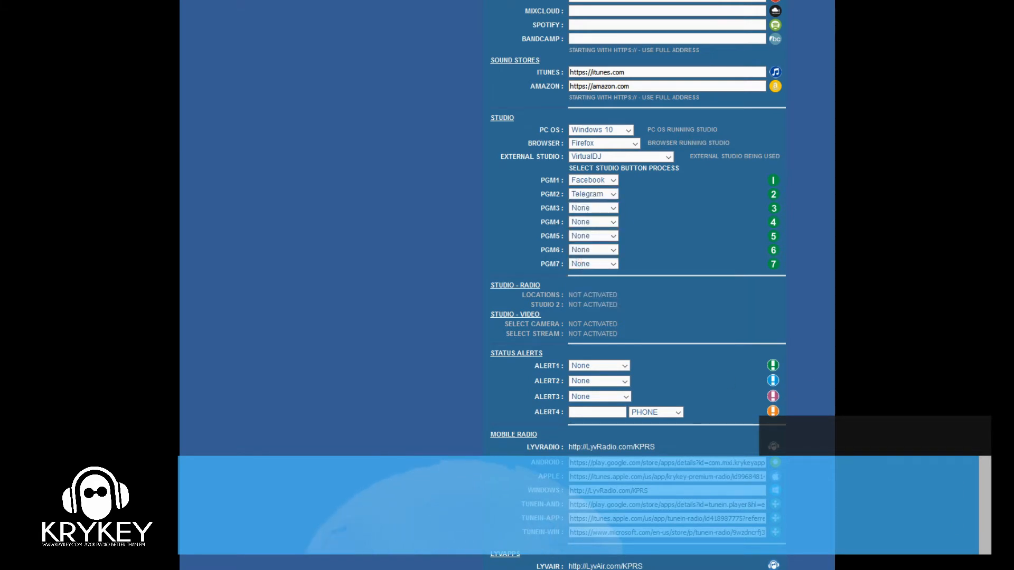
{"action": "scroll", "scroll_direction": "down", "scroll_amount": 3}
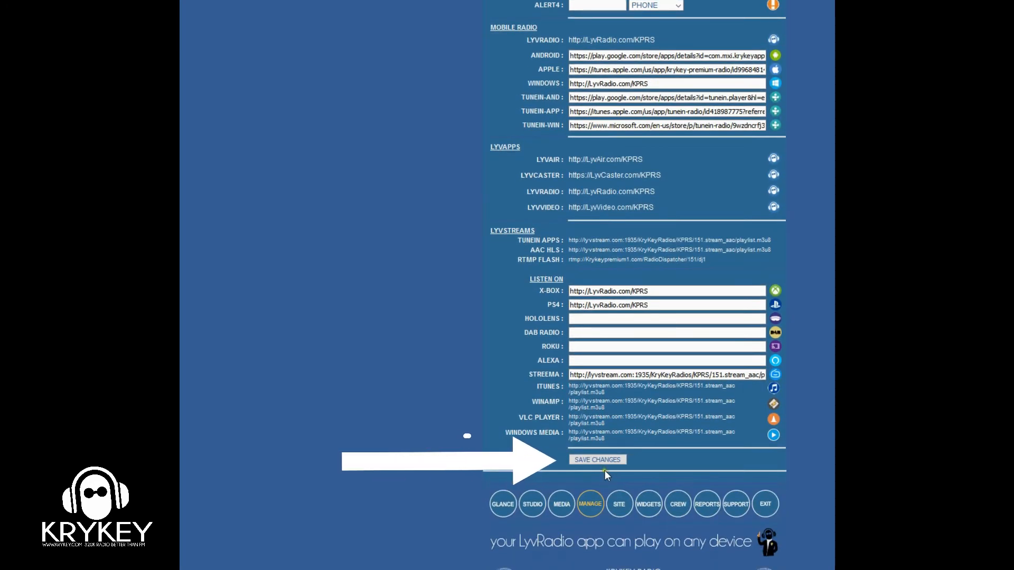
{"action": "left_click", "coordinate": [596, 459]}
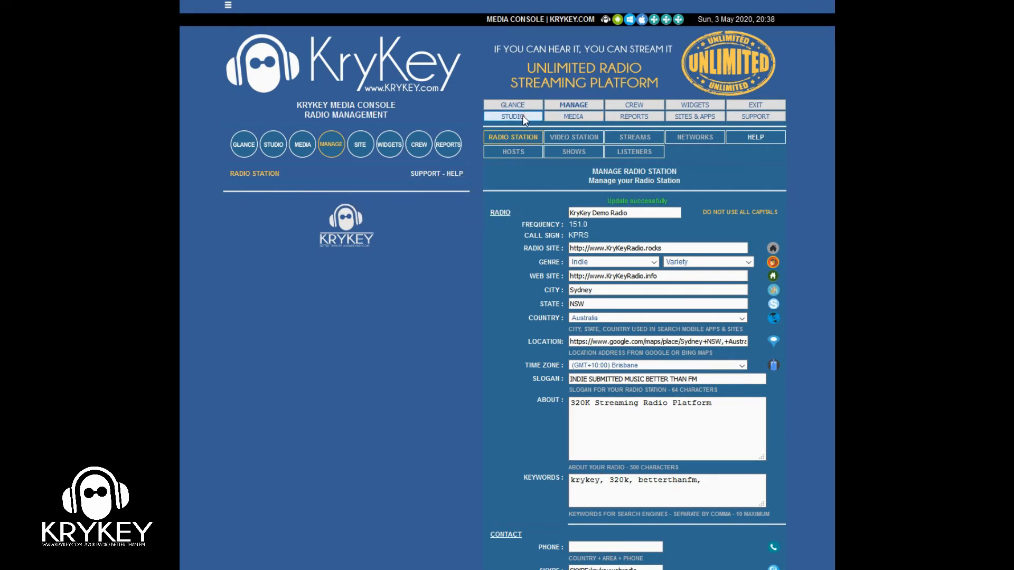
- Return to the studio screen and confirm the second button reads Telegram
{"action": "left_click", "coordinate": [512, 116]}
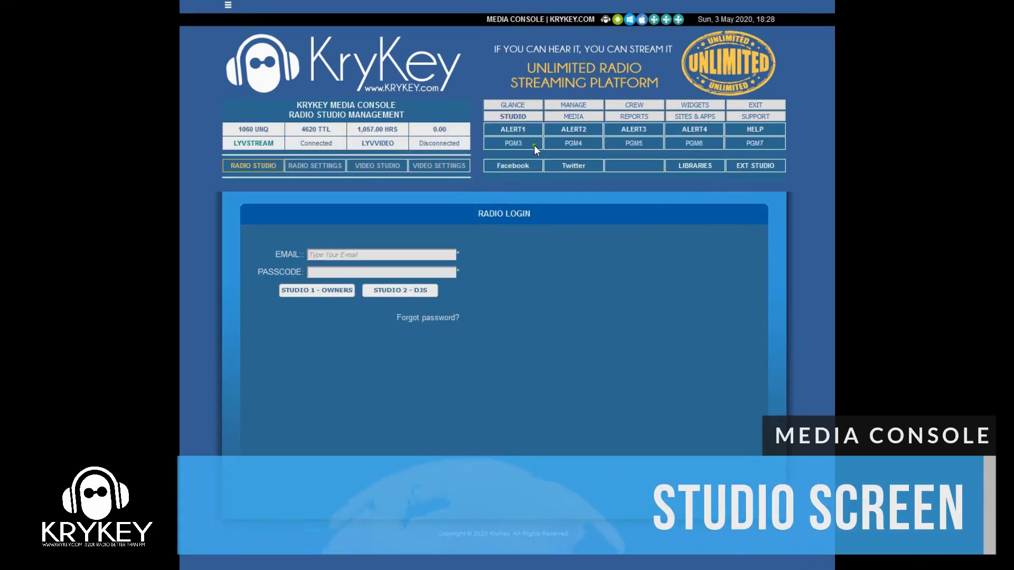
{"action": "mouse_move", "coordinate": [573, 173]}
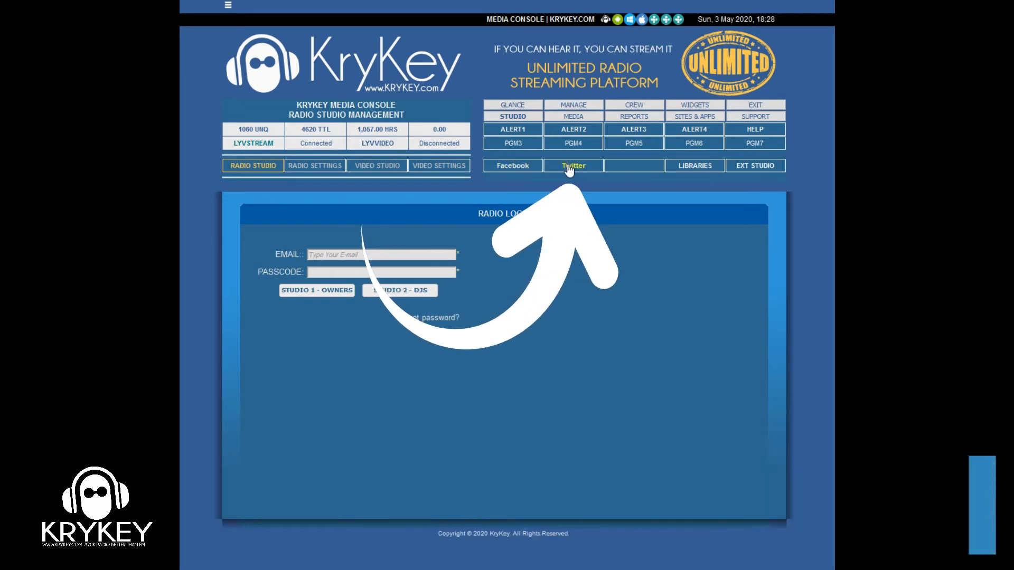
{"action": "left_click", "coordinate": [572, 165]}
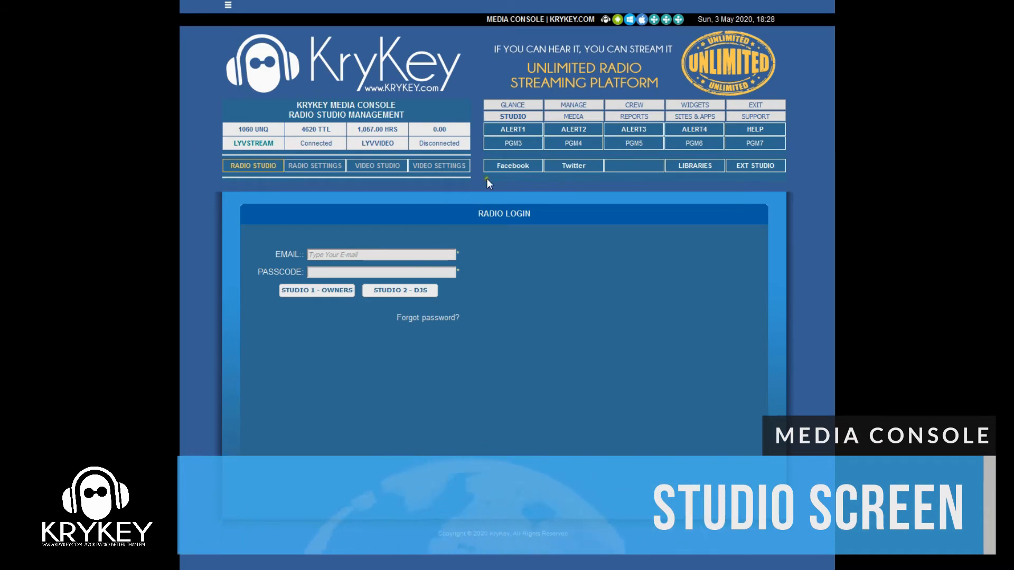
{"action": "left_click", "coordinate": [512, 165]}
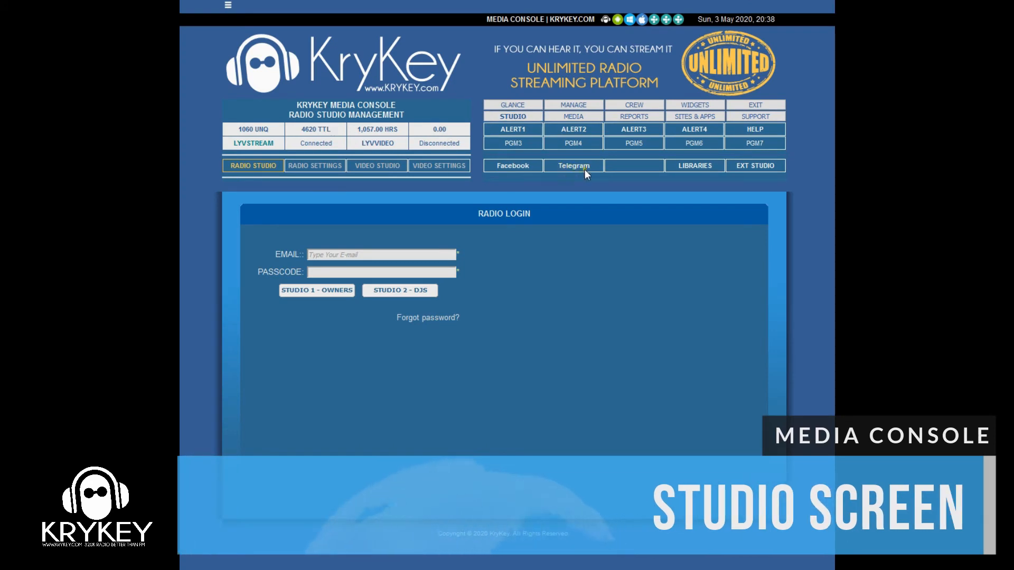
{"action": "mouse_move", "coordinate": [573, 166]}
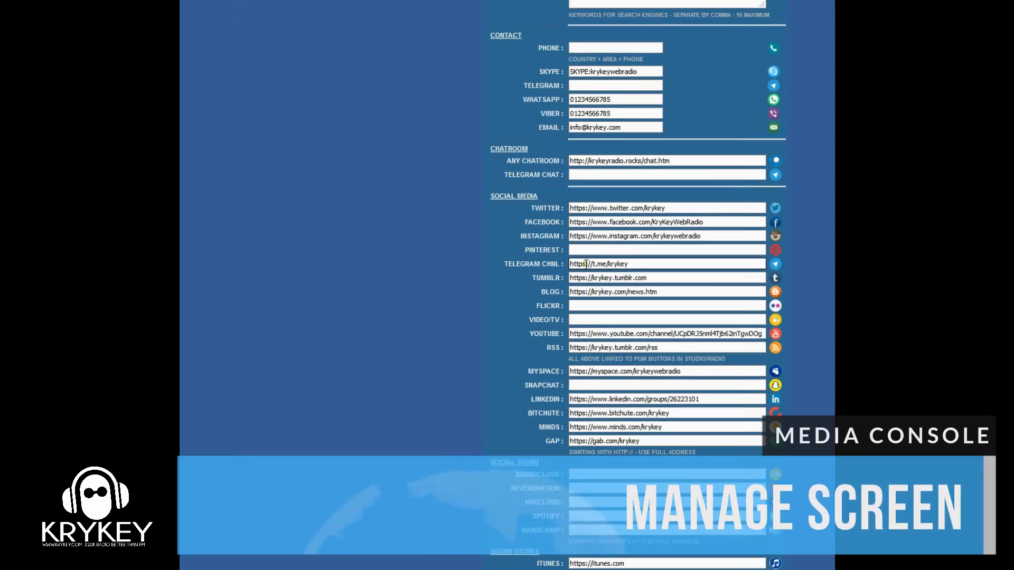
- Select the Telegram channel link, then go to the studio screen with Libraries highlighted
{"action": "double_click", "coordinate": [598, 264]}
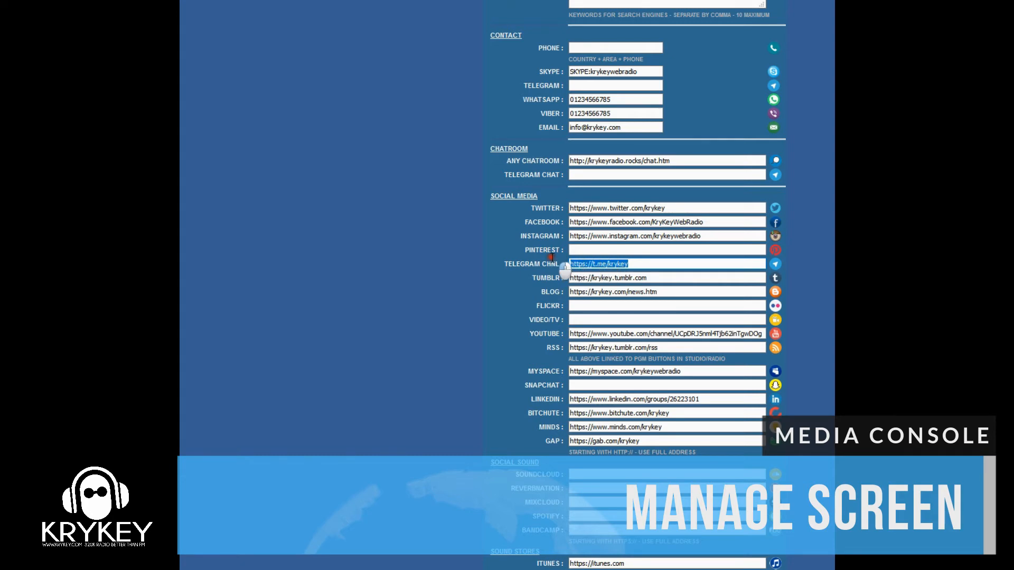
{"action": "scroll", "scroll_direction": "up", "scroll_amount": 3}
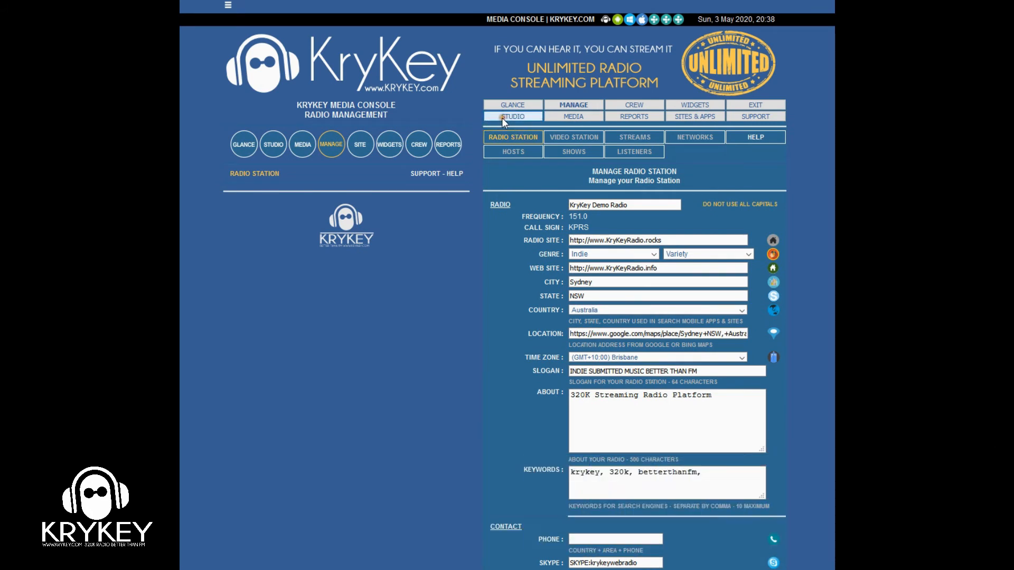
{"action": "left_click", "coordinate": [513, 116]}
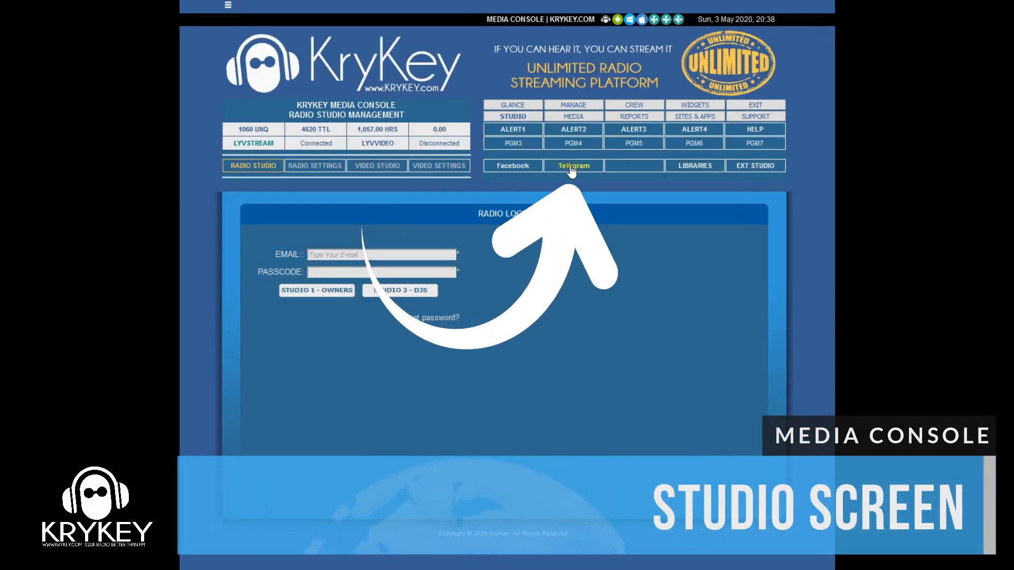
{"action": "left_click", "coordinate": [572, 166]}
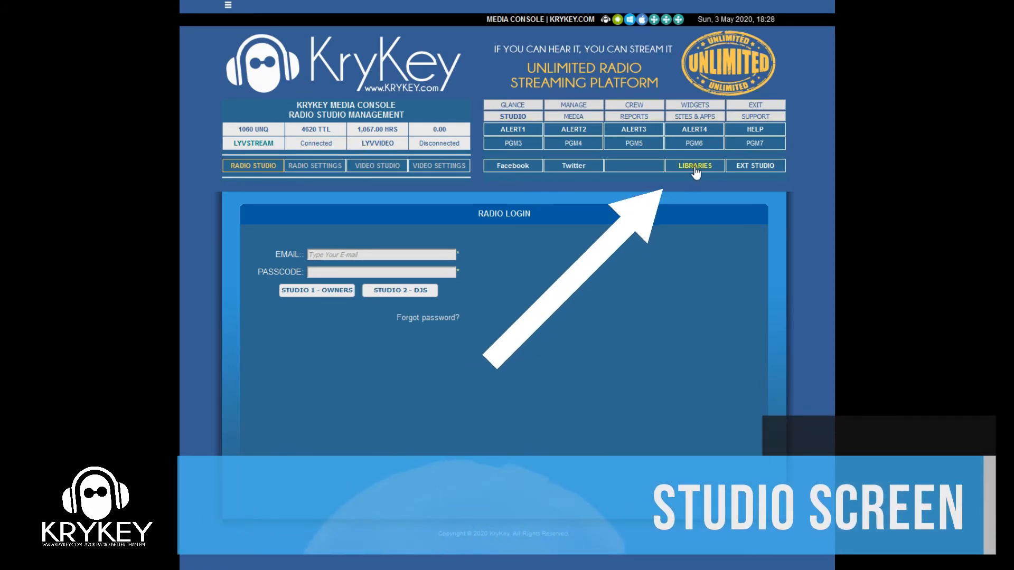
{"action": "left_click", "coordinate": [573, 117]}
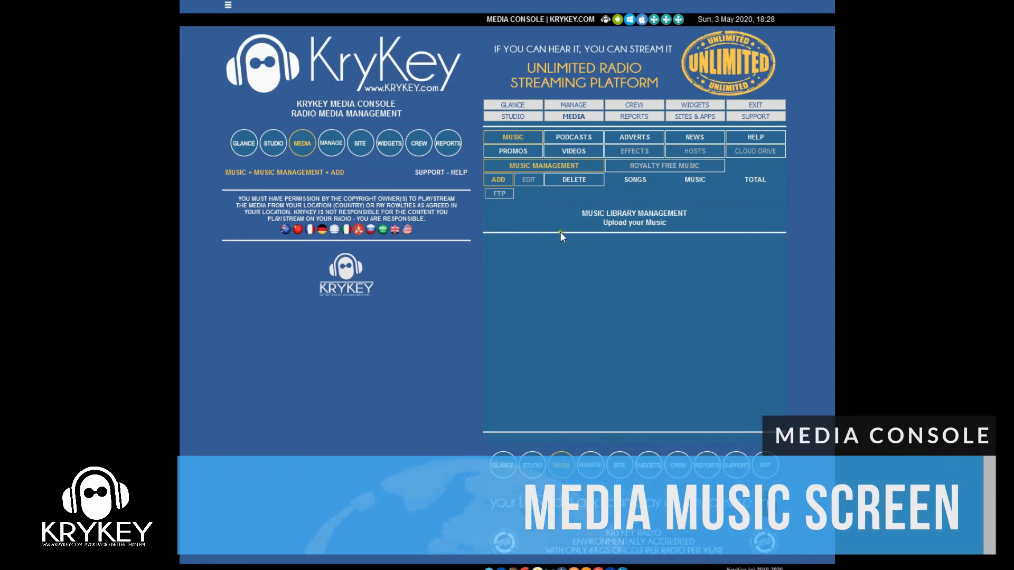
{"action": "left_click", "coordinate": [498, 179]}
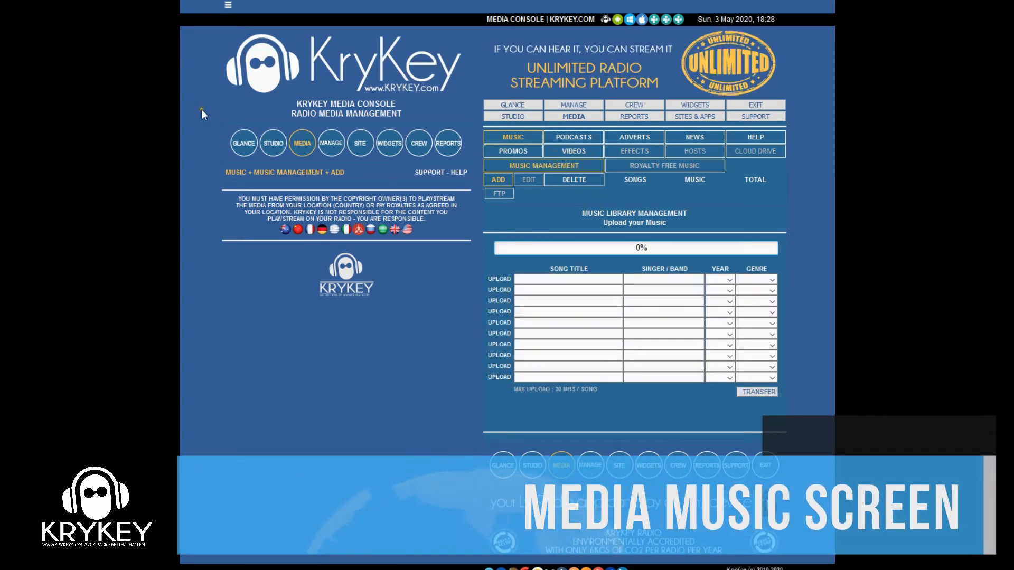
{"action": "left_click", "coordinate": [512, 116]}
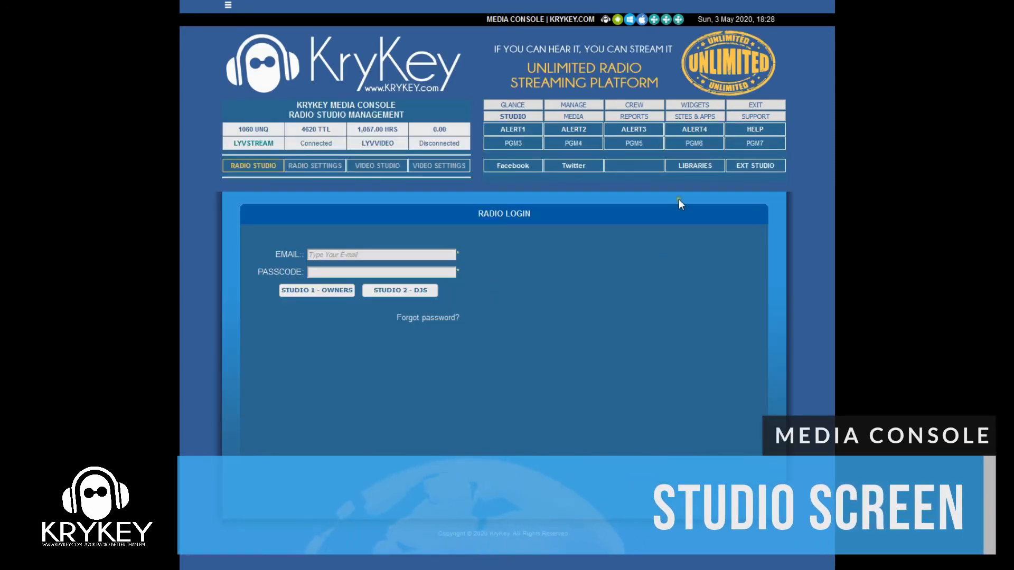
{"action": "mouse_move", "coordinate": [689, 193]}
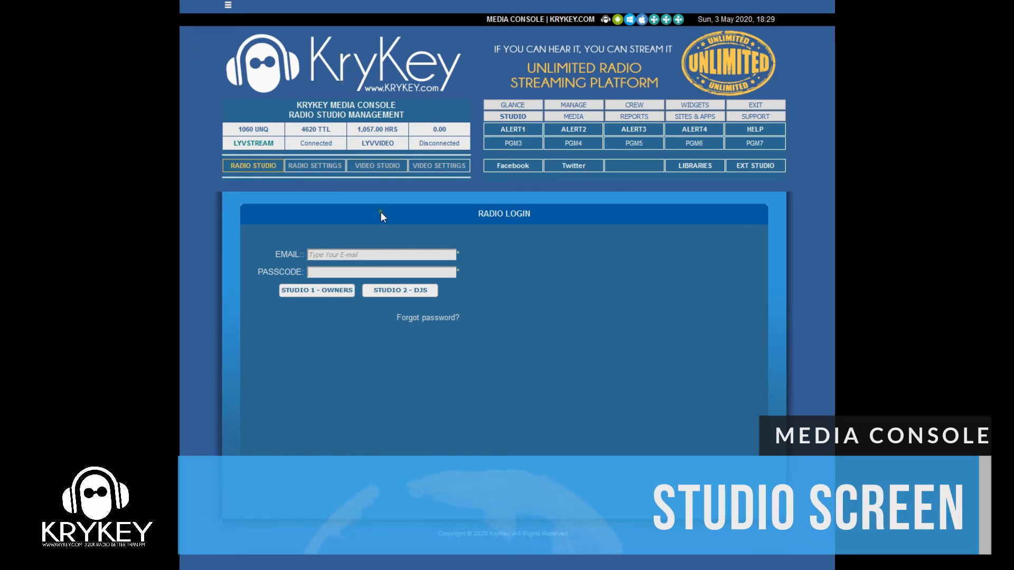
{"action": "left_click", "coordinate": [380, 254]}
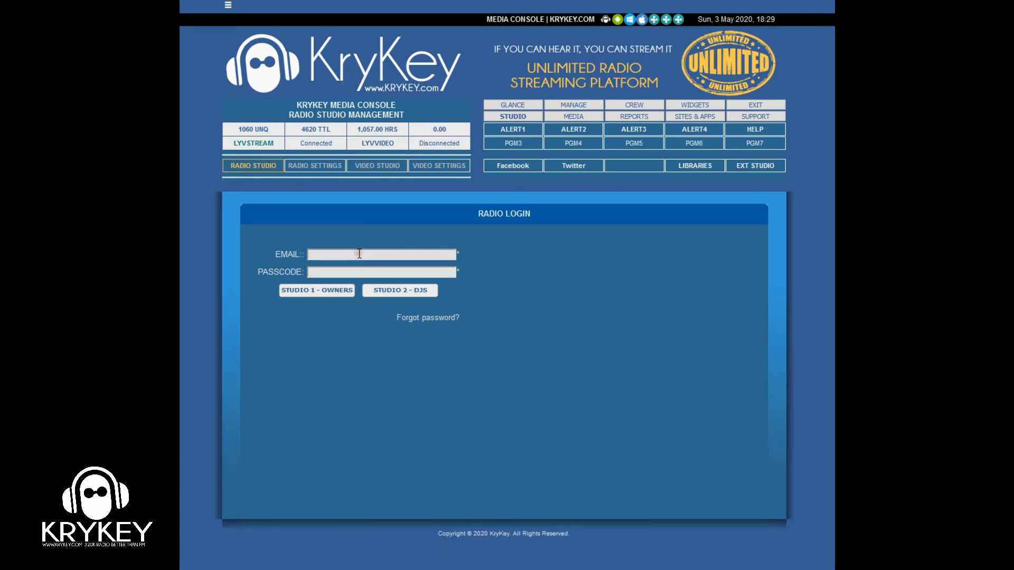
{"action": "type", "text": "t"}
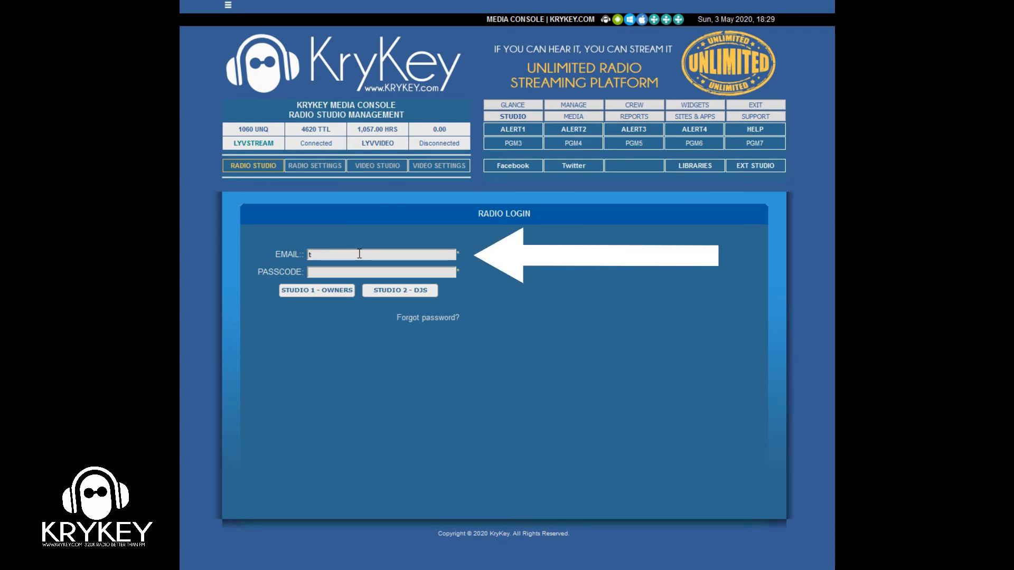
{"action": "type", "text": "ester@"}
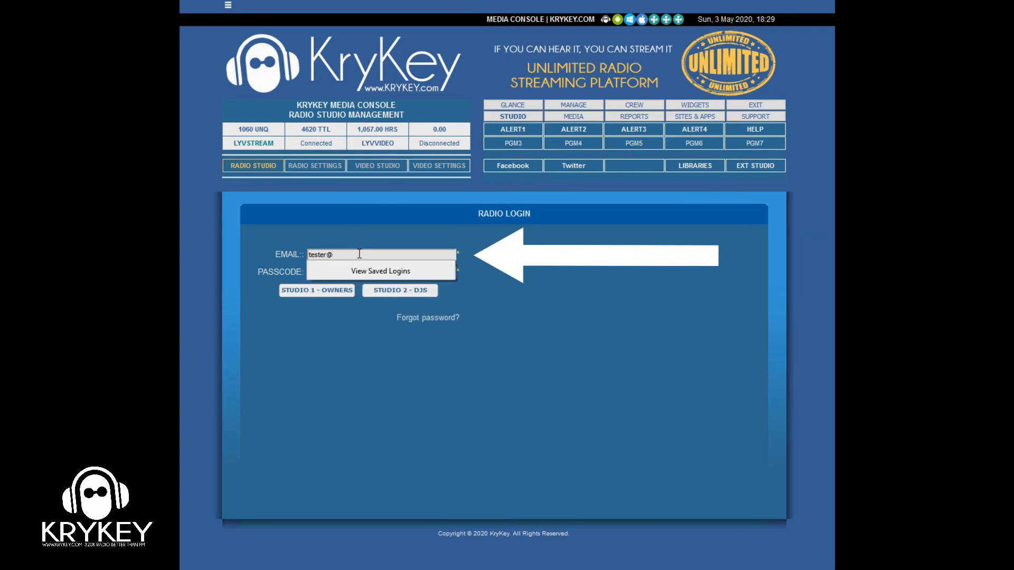
{"action": "type", "text": "tester.com"}
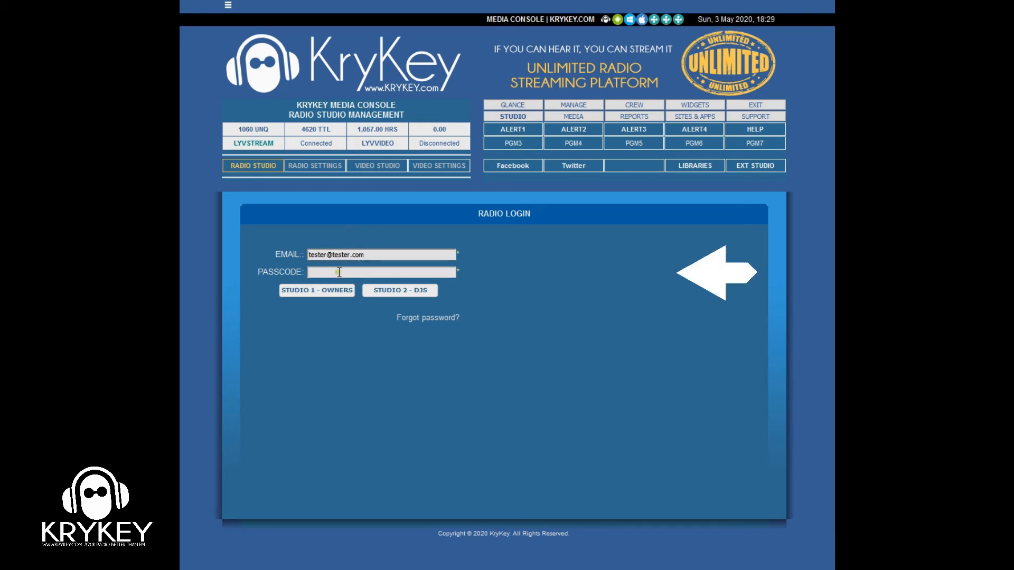
{"action": "type", "text": "password"}
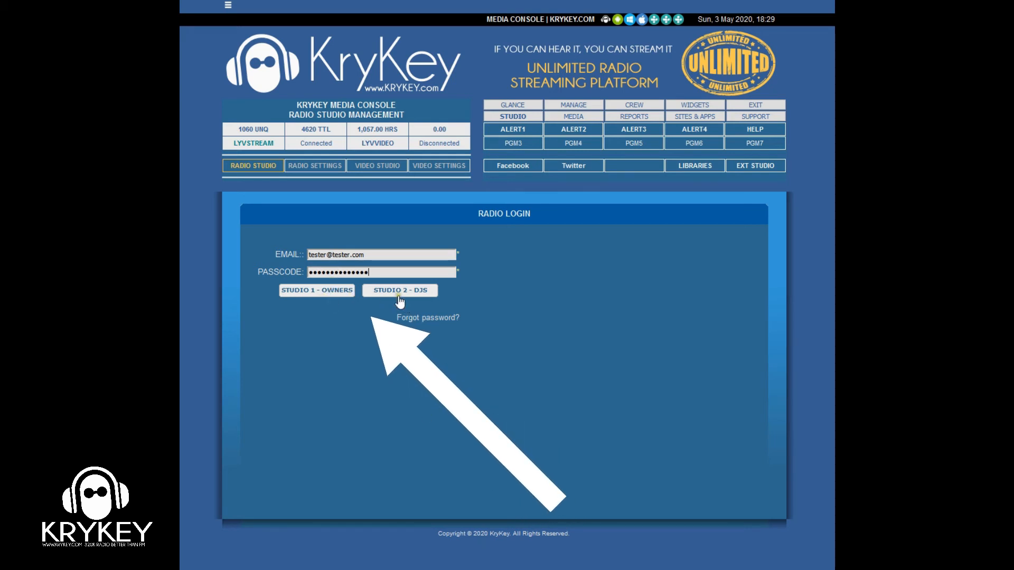
{"action": "mouse_move", "coordinate": [312, 297]}
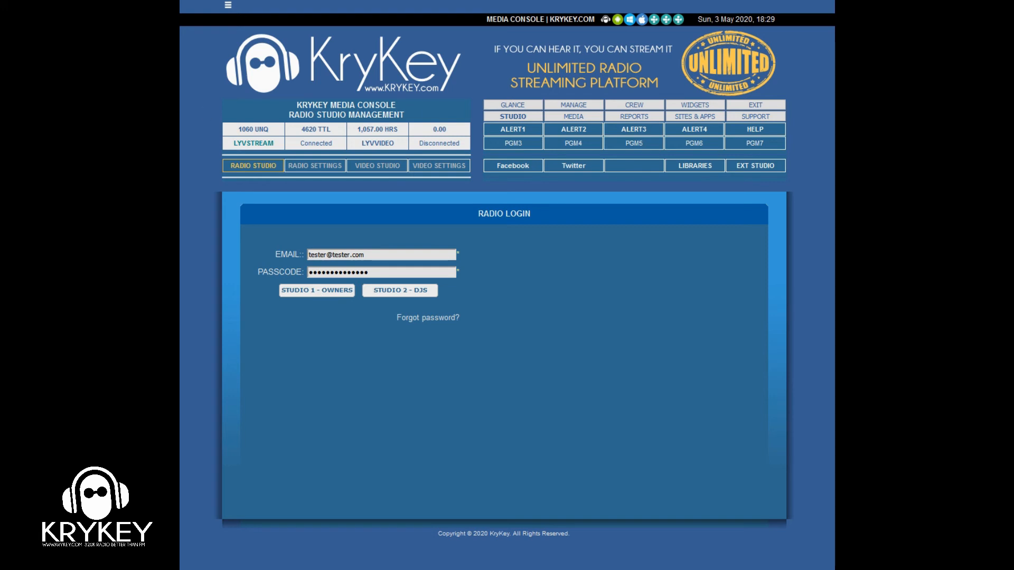
{"action": "left_click", "coordinate": [316, 290]}
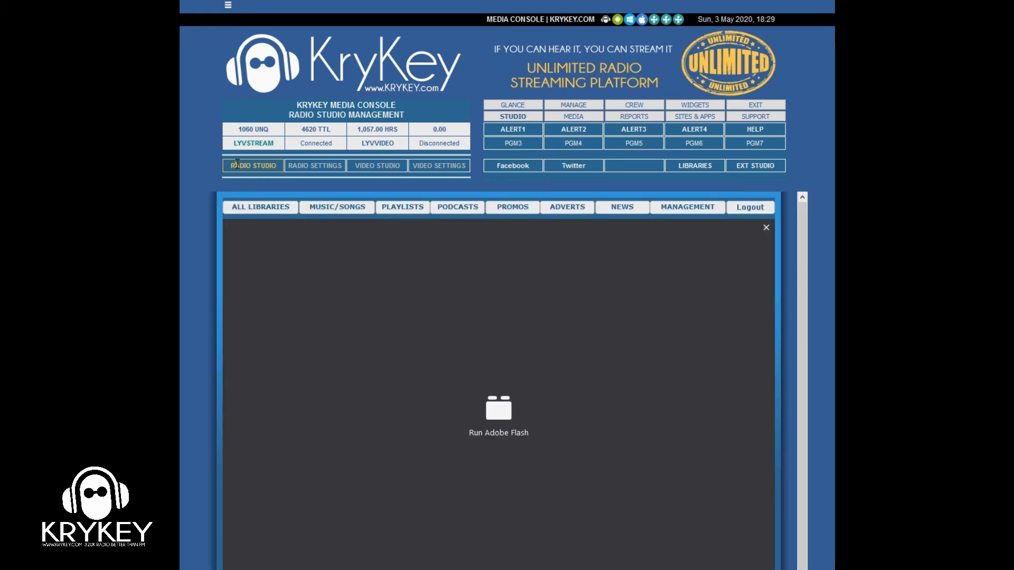
{"action": "left_click", "coordinate": [498, 411]}
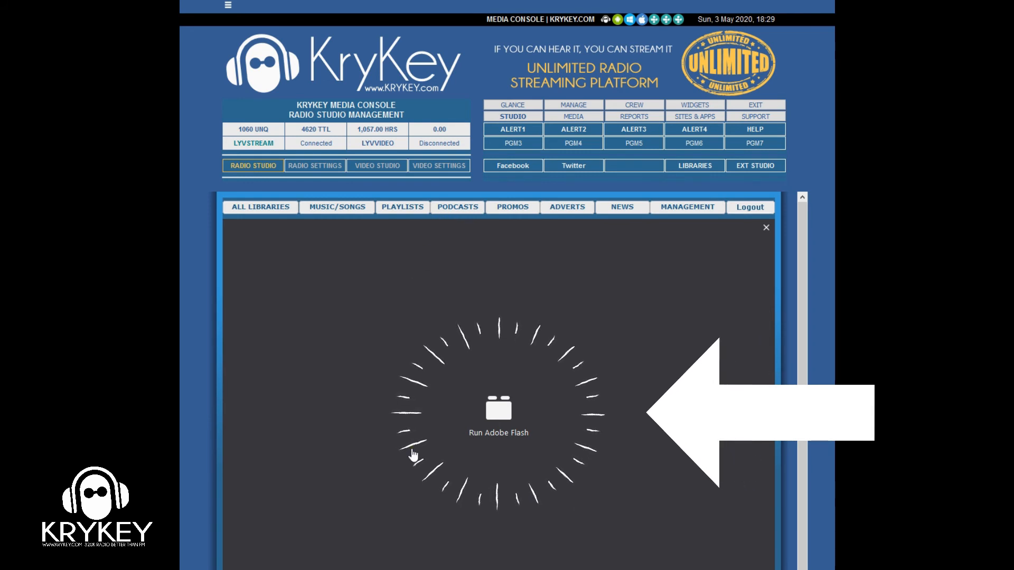
{"action": "mouse_move", "coordinate": [498, 457]}
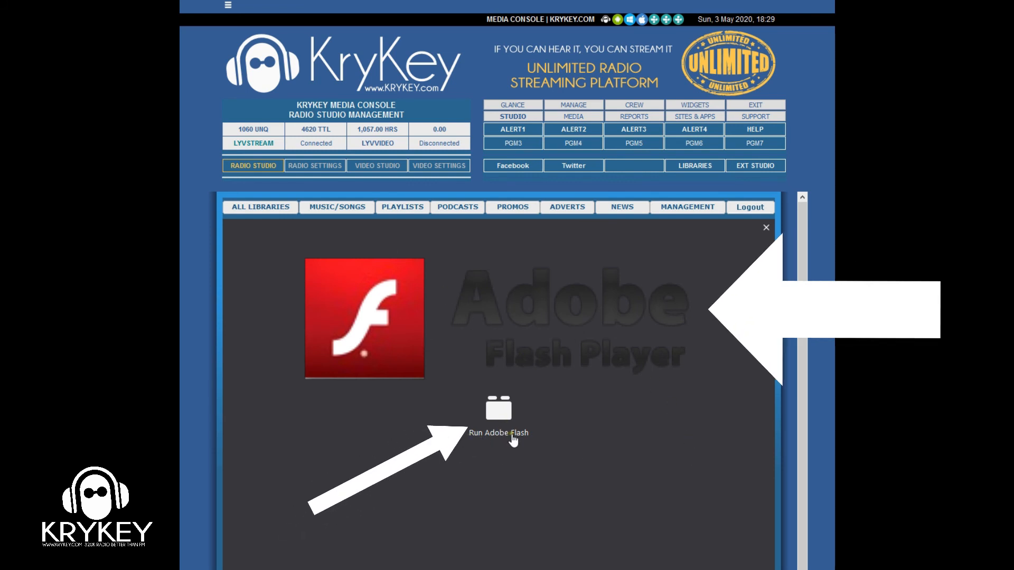
{"action": "left_click", "coordinate": [498, 409]}
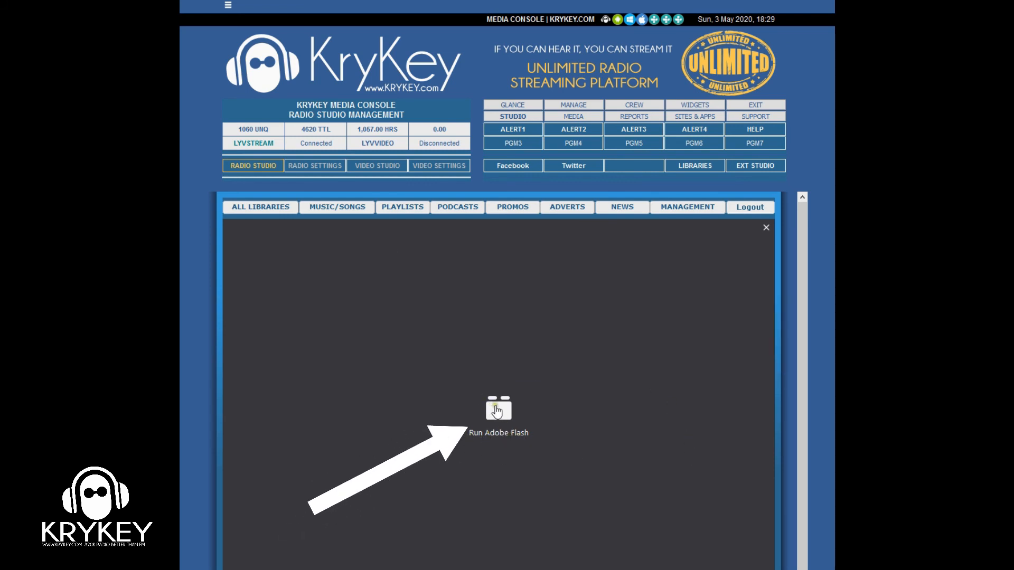
{"action": "left_click", "coordinate": [497, 408]}
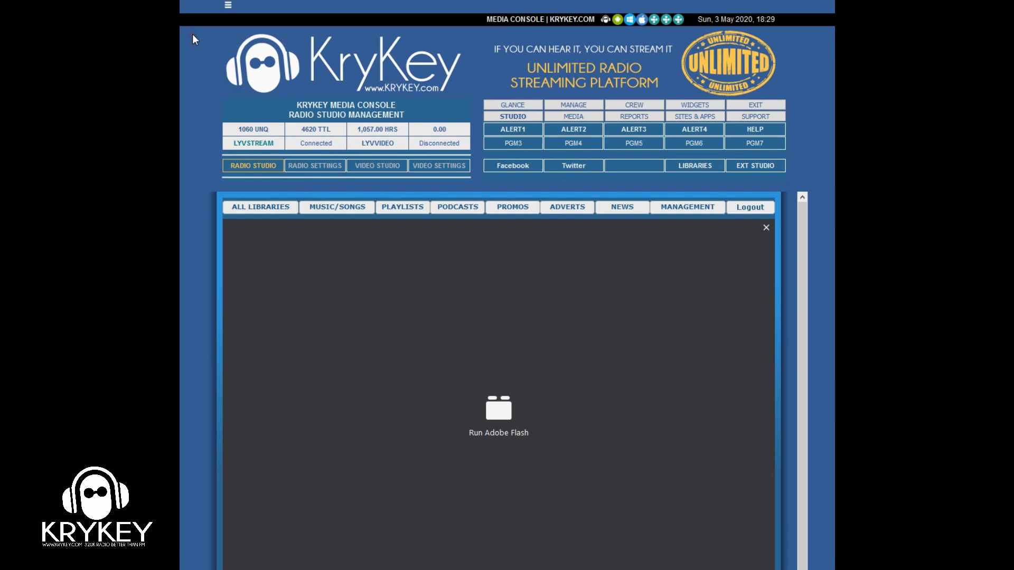
- Load the Flash studio player and start the Indie Music playlist on air
{"action": "left_click", "coordinate": [498, 409]}
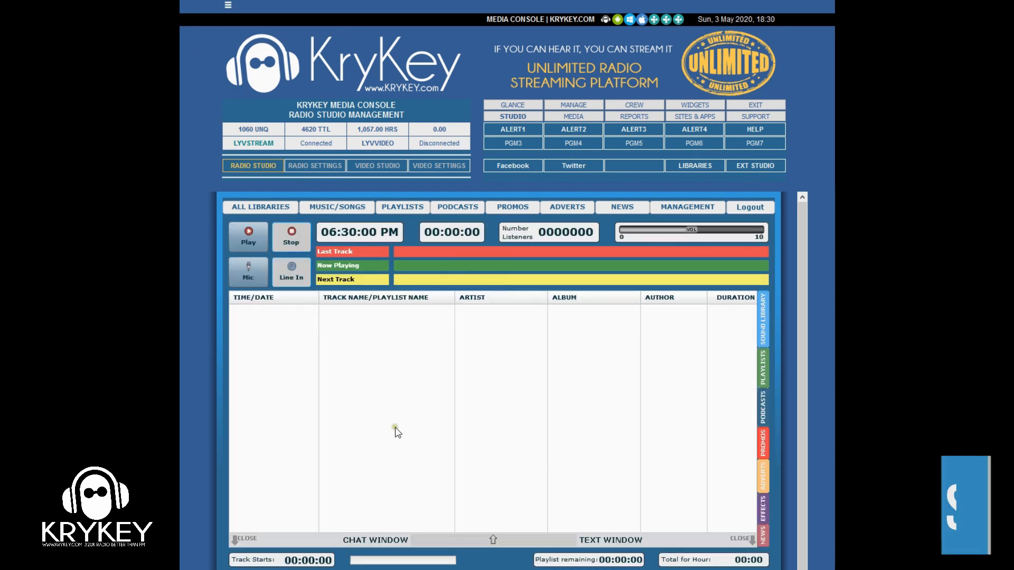
{"action": "left_click", "coordinate": [247, 236]}
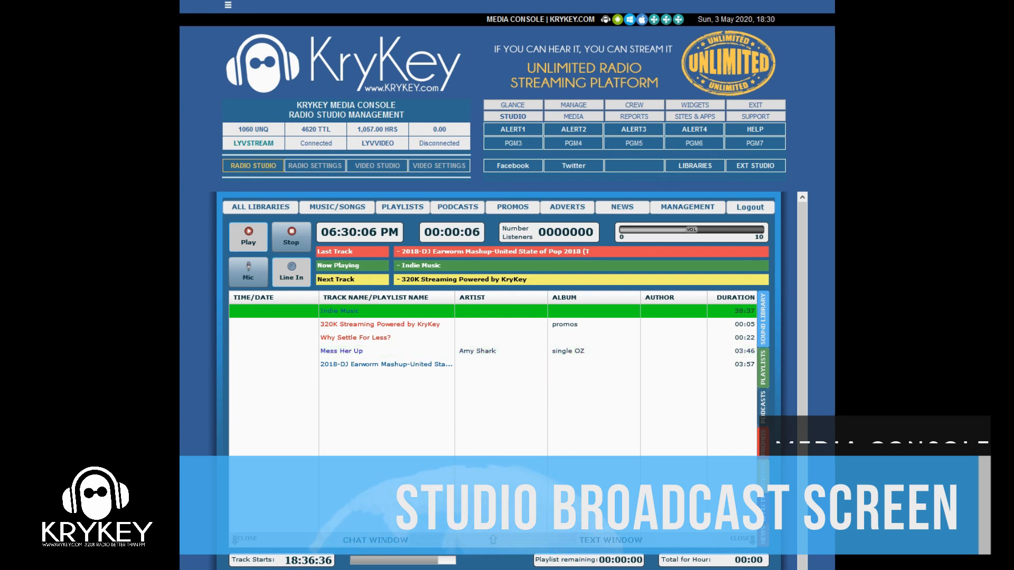
{"action": "scroll", "scroll_direction": "down", "scroll_amount": 3}
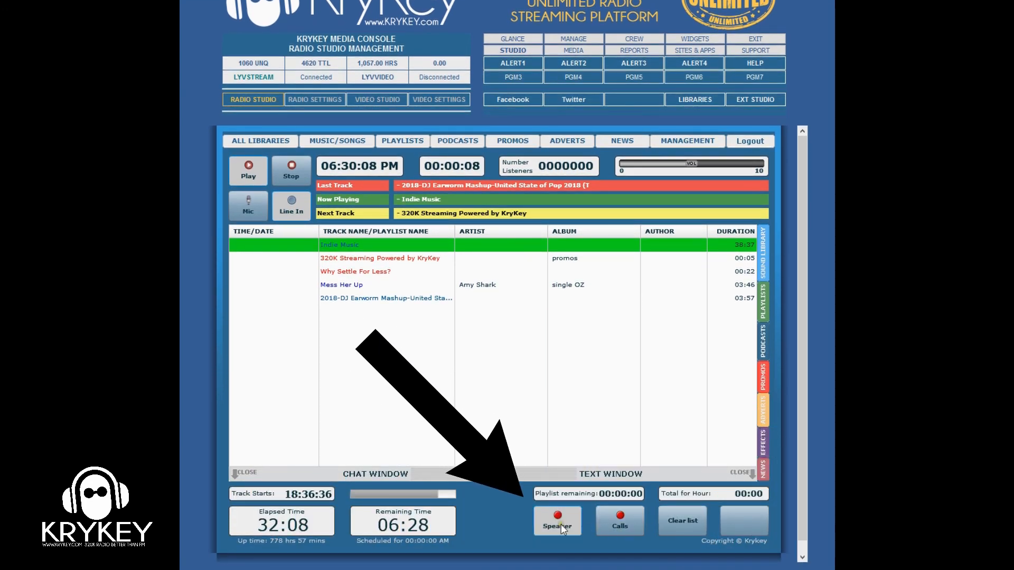